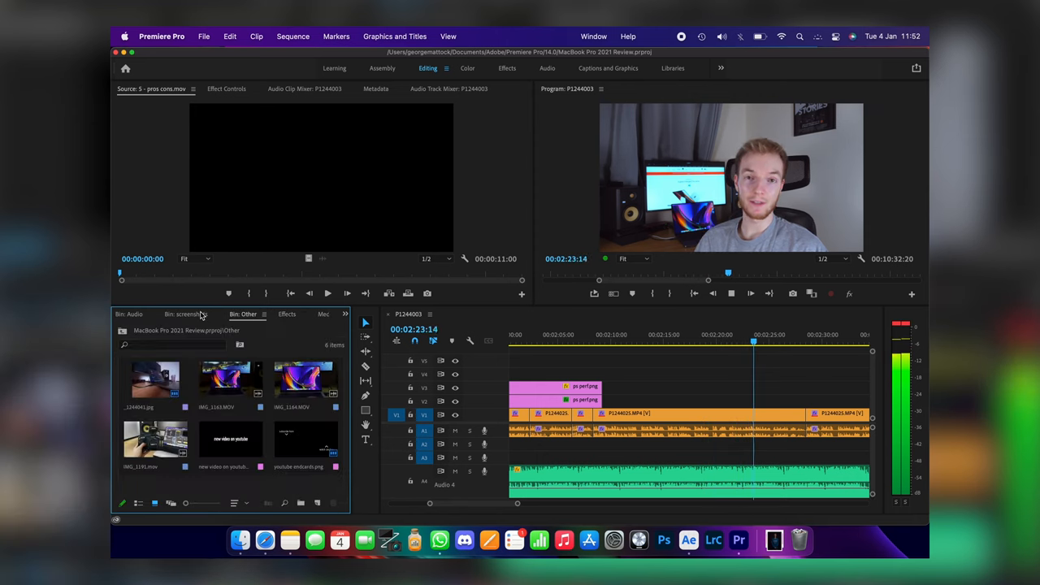
Switch to Creative Cloud's All apps page, showing Premiere Pro and other apps up to date
left_click(165, 314)
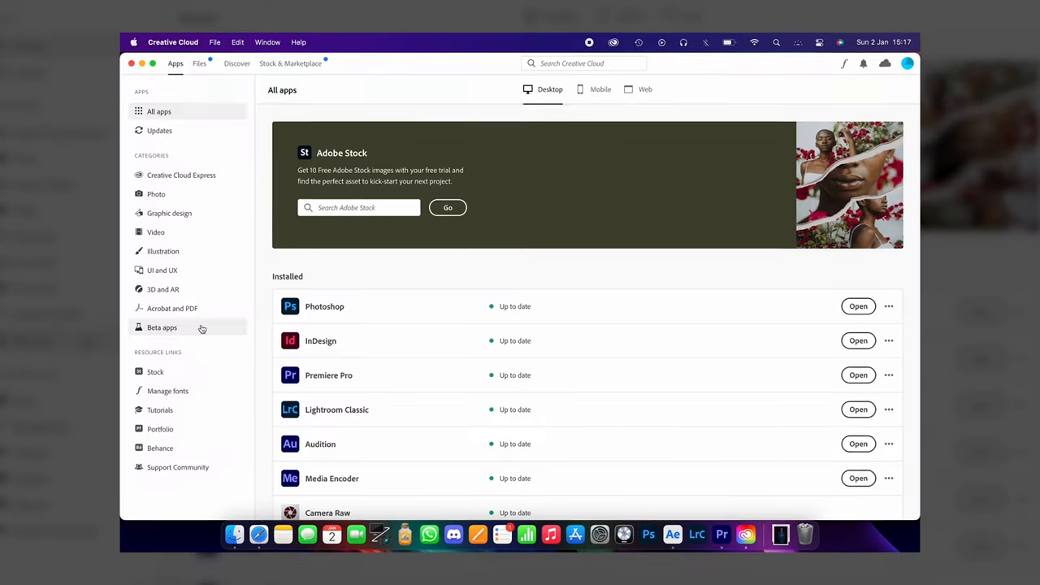
Return to the Premiere Pro review project with the Bin: Audio panel showing
left_click(162, 328)
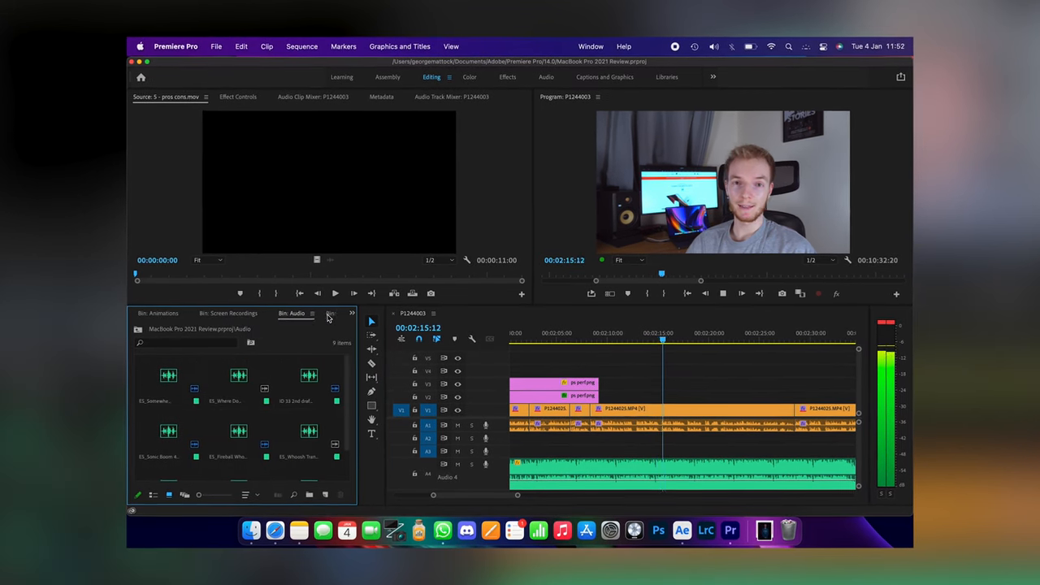
Show H.264 export settings with video Performance set to Hardware Encoding
left_click(283, 312)
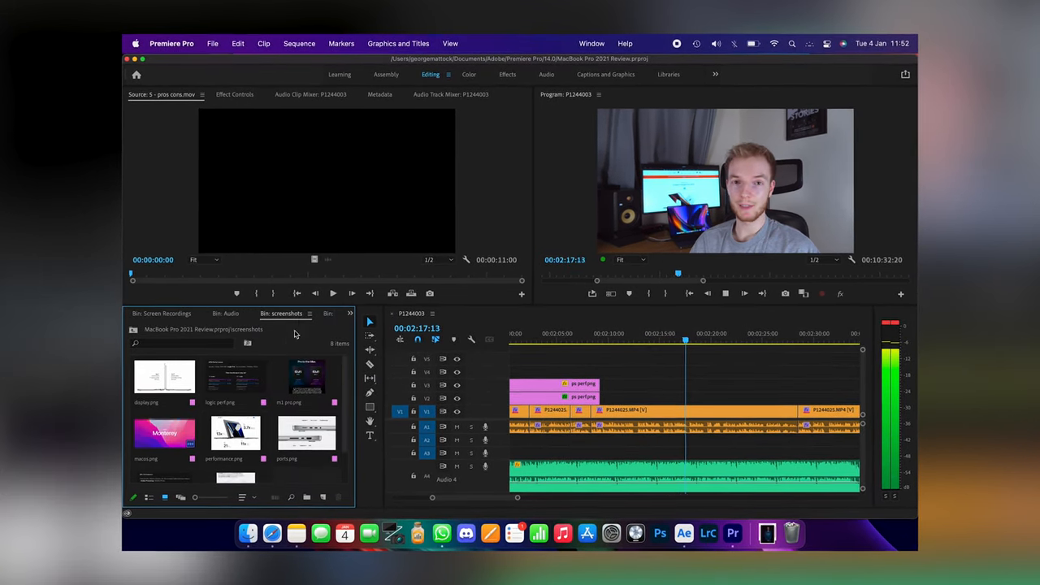
left_click(292, 313)
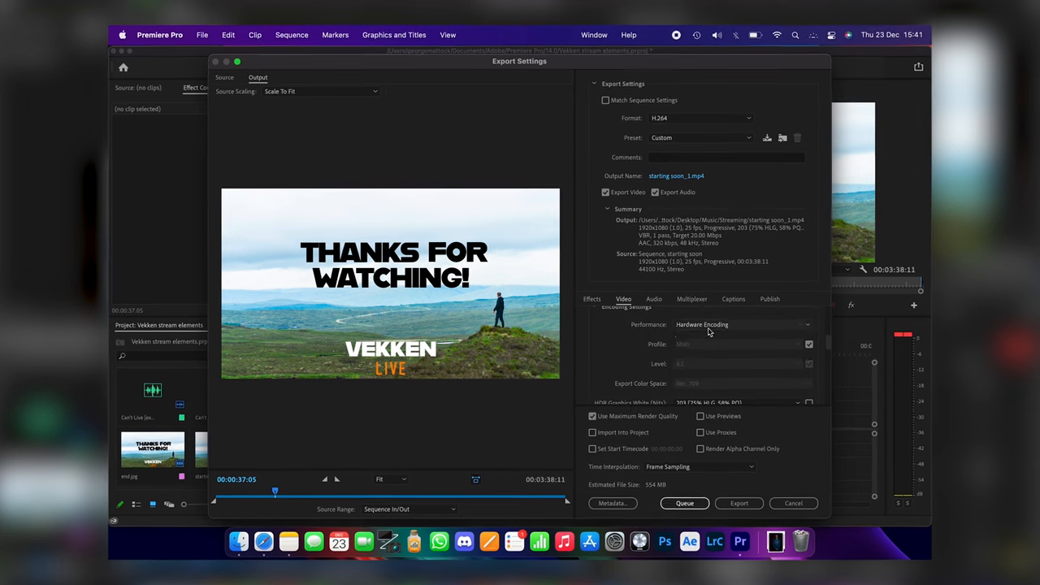
Open Logic Pro Audio preferences with Processing Threads at 10 (8 High Performance Cores)
left_click(743, 325)
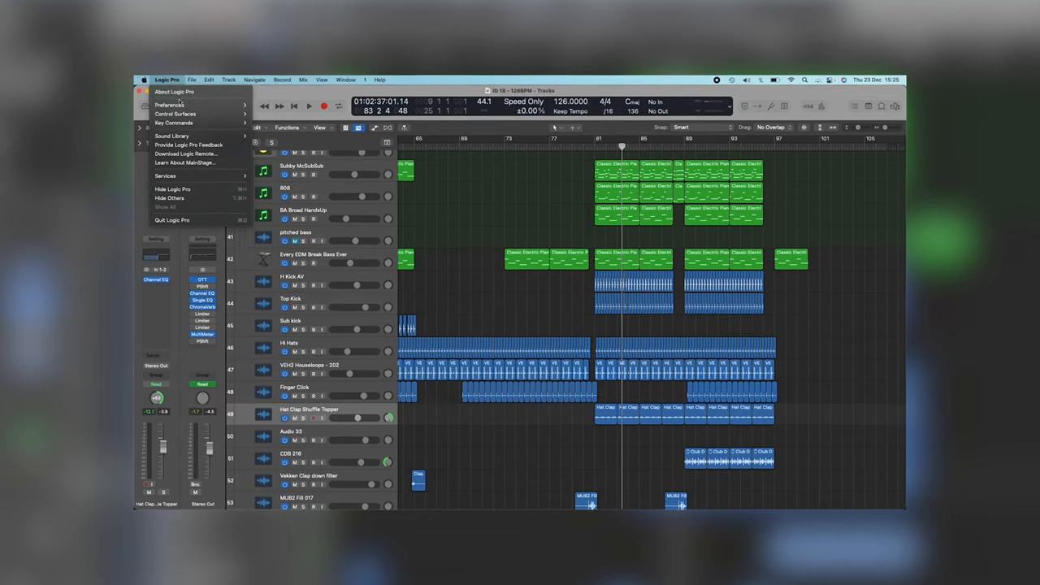
left_click(169, 105)
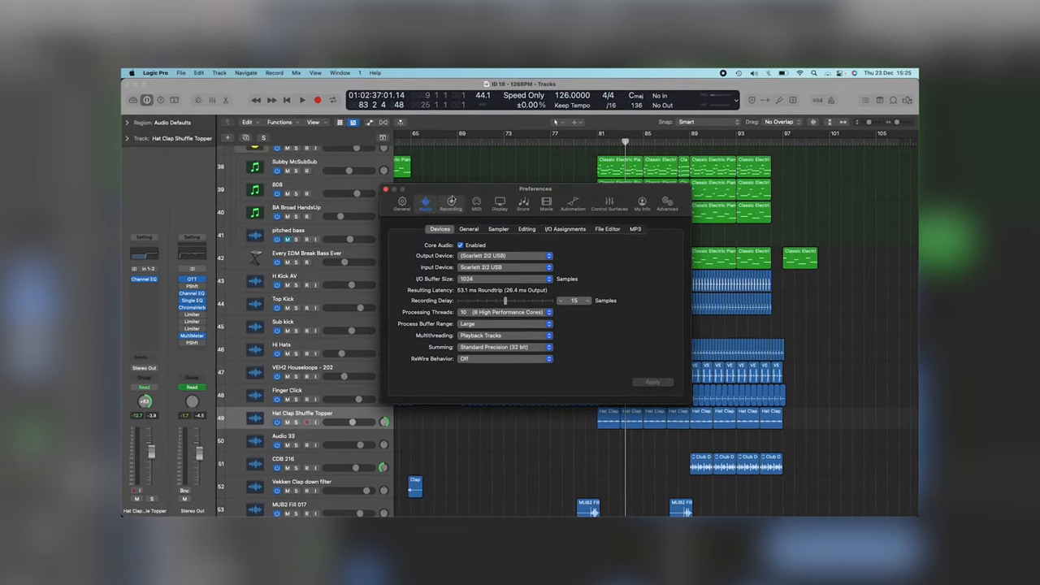